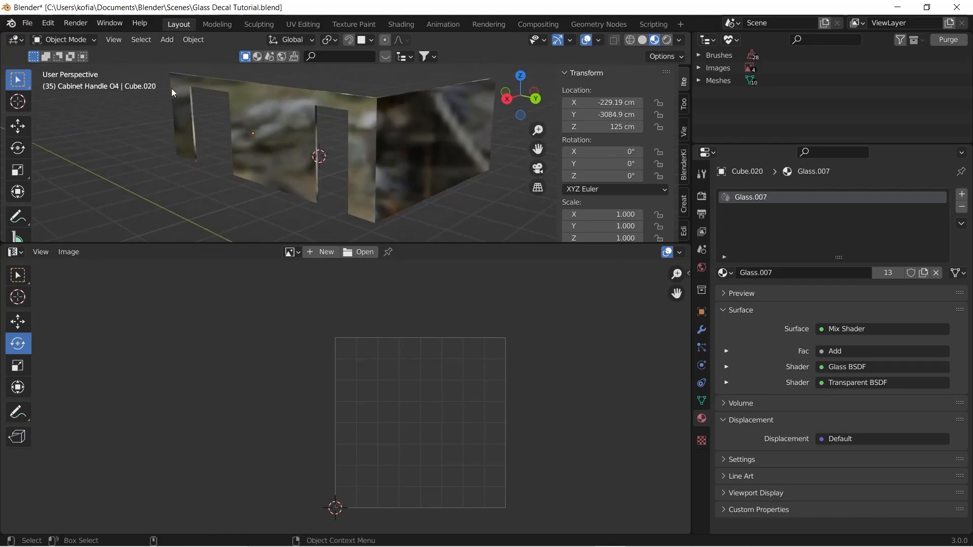
# - Enter Edit Mode on the glass wall object Cube.020
pyautogui.press('Tab')
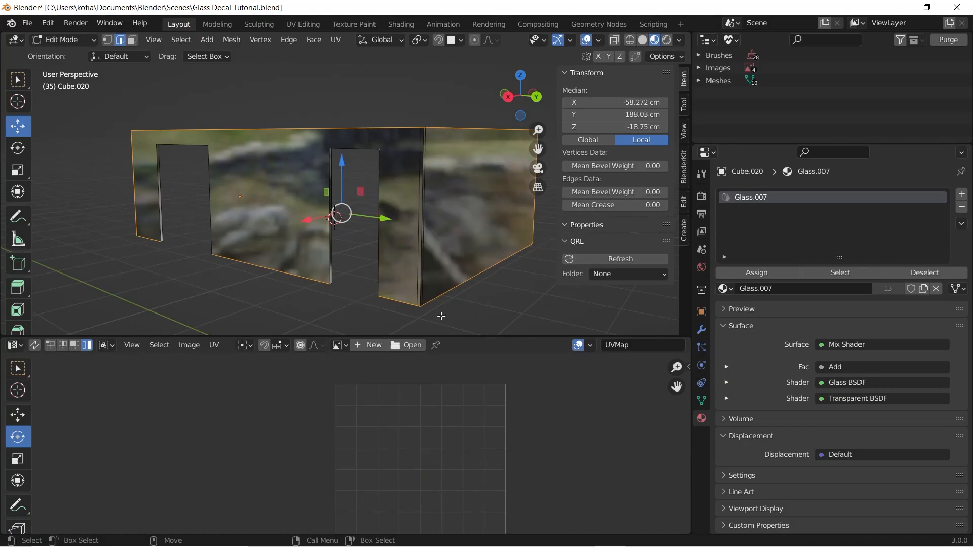
# - Adjust the lower editor to show the wall mesh's UVMap
pyautogui.moveTo(342, 217); pyautogui.dragTo(260, 199)
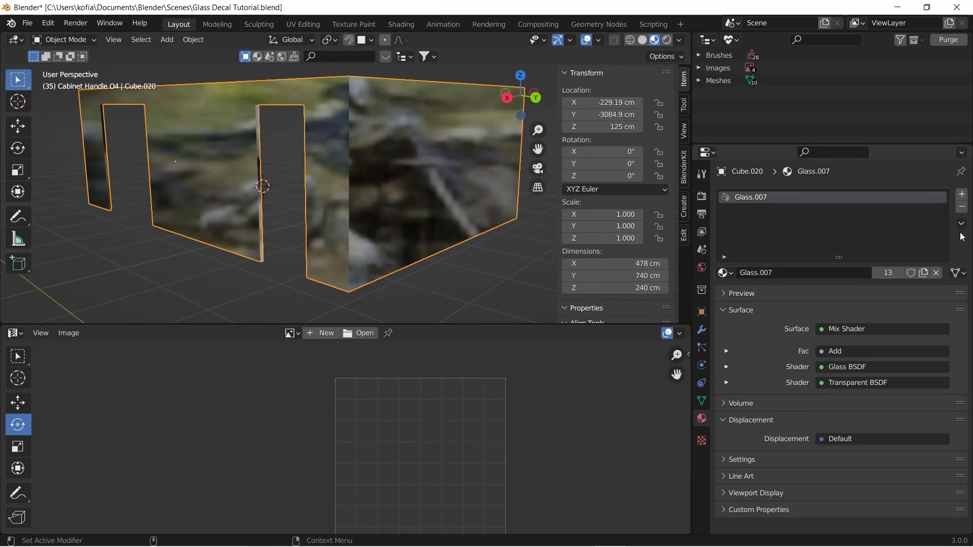
pyautogui.press('Tab')
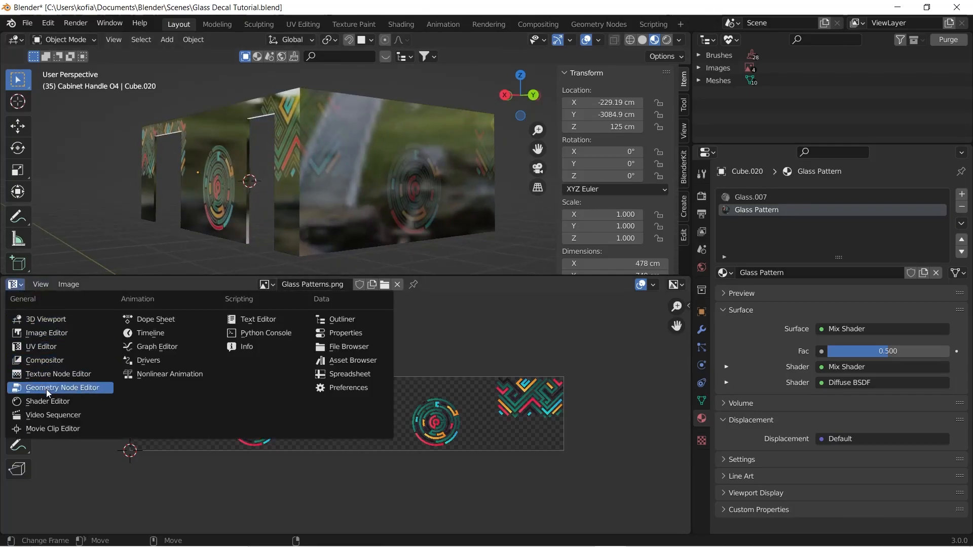
# - Switch the lower editor to the Shader Editor showing the glass material nodes
pyautogui.click(47, 402)
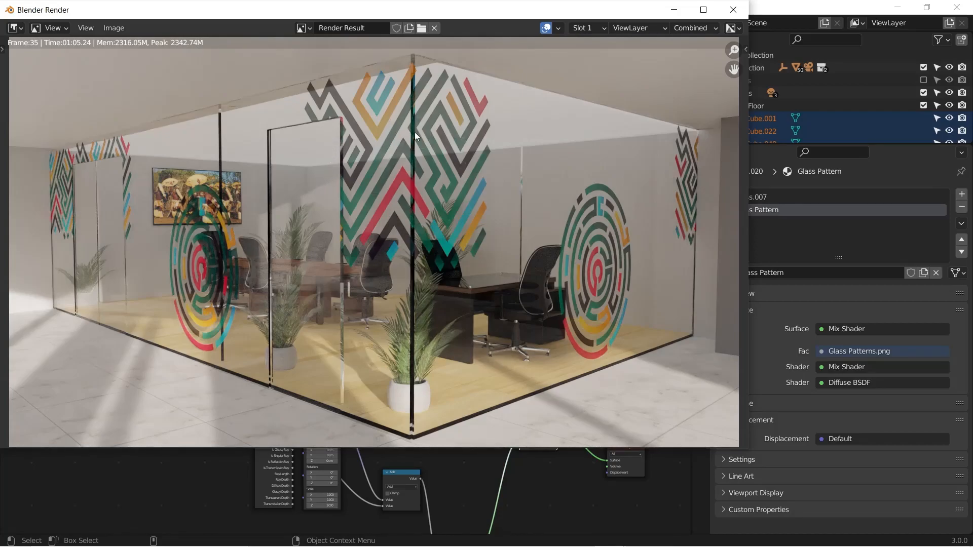
pyautogui.moveTo(419, 100)
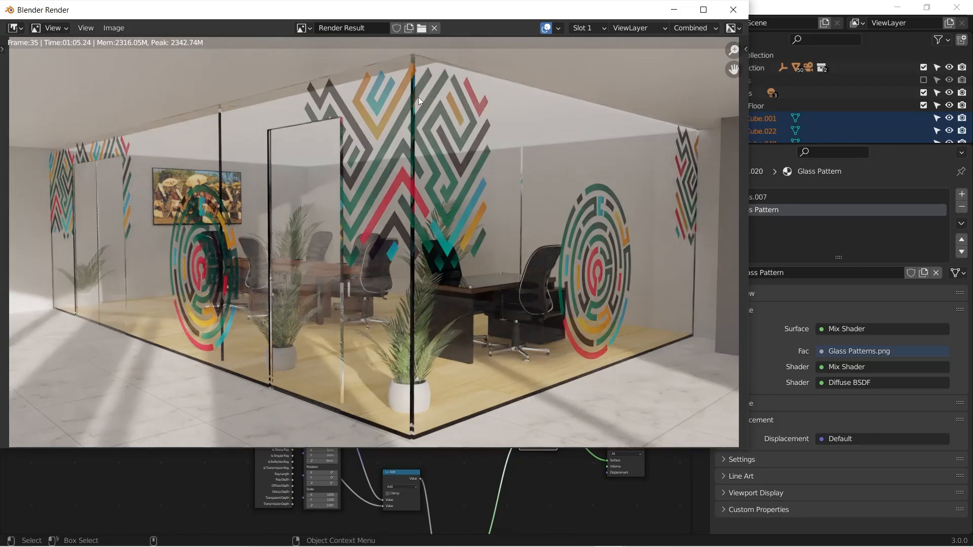
pyautogui.moveTo(97, 173)
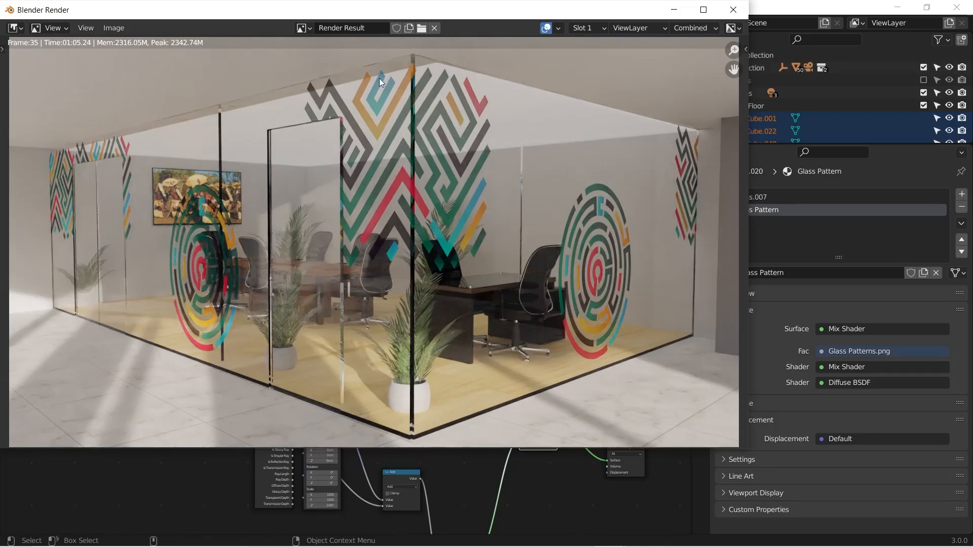
pyautogui.moveTo(615, 186)
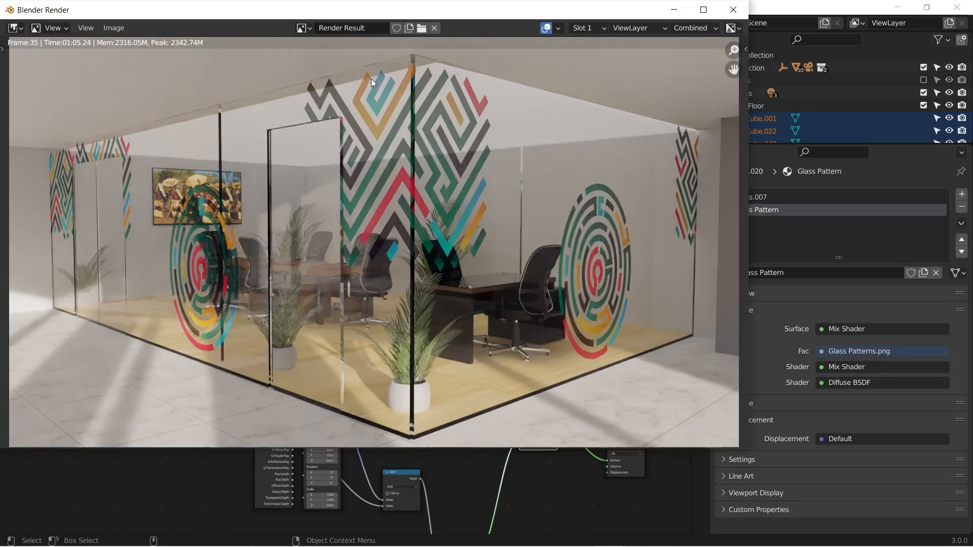
pyautogui.moveTo(455, 165)
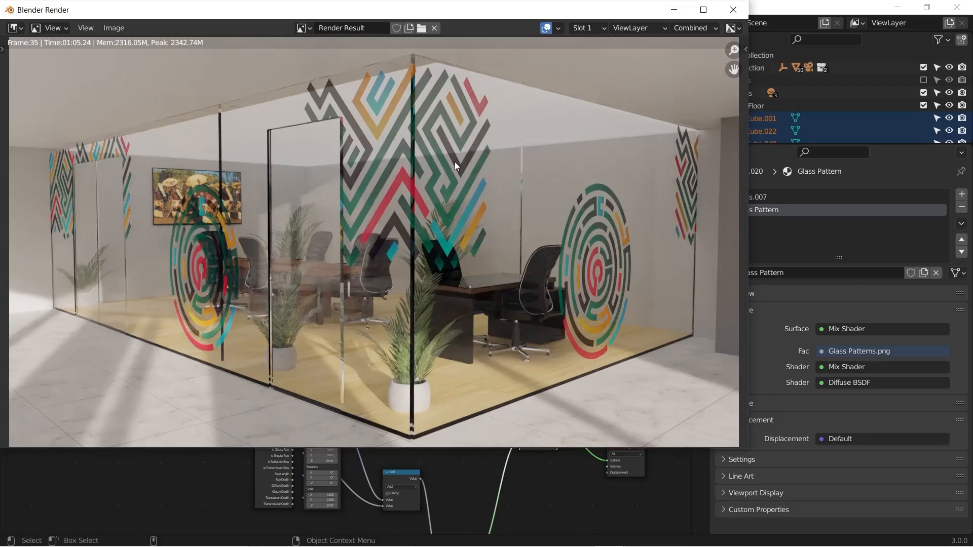